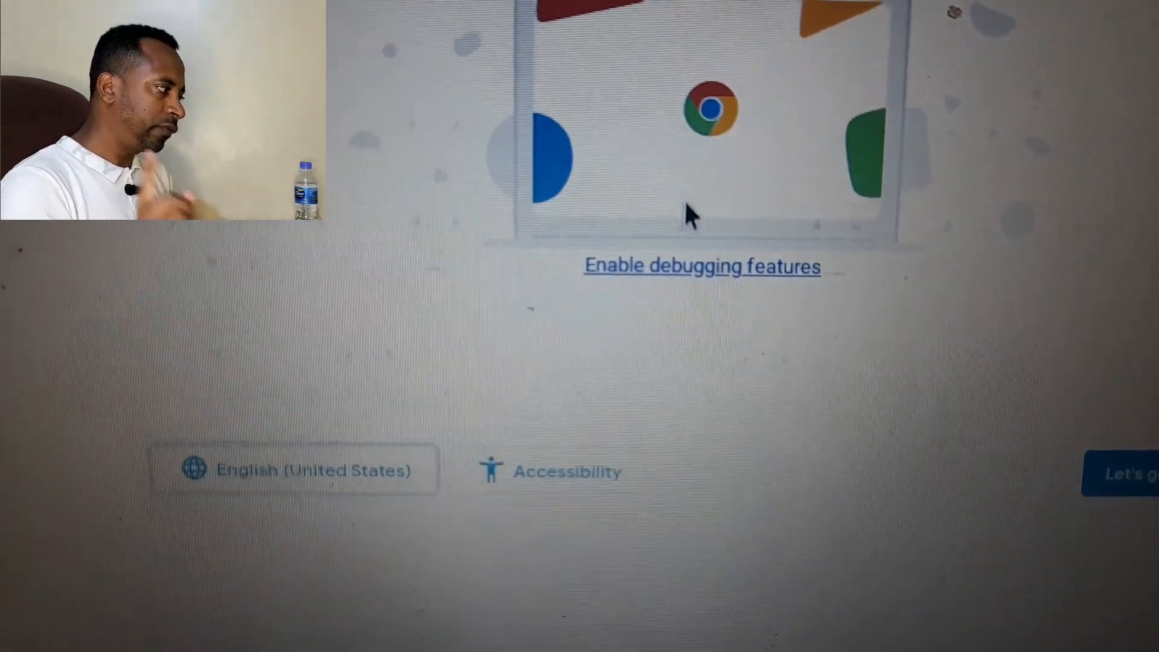
Step: Open the Enable debugging features page from the Chrome OS welcome screen
left_click(702, 267)
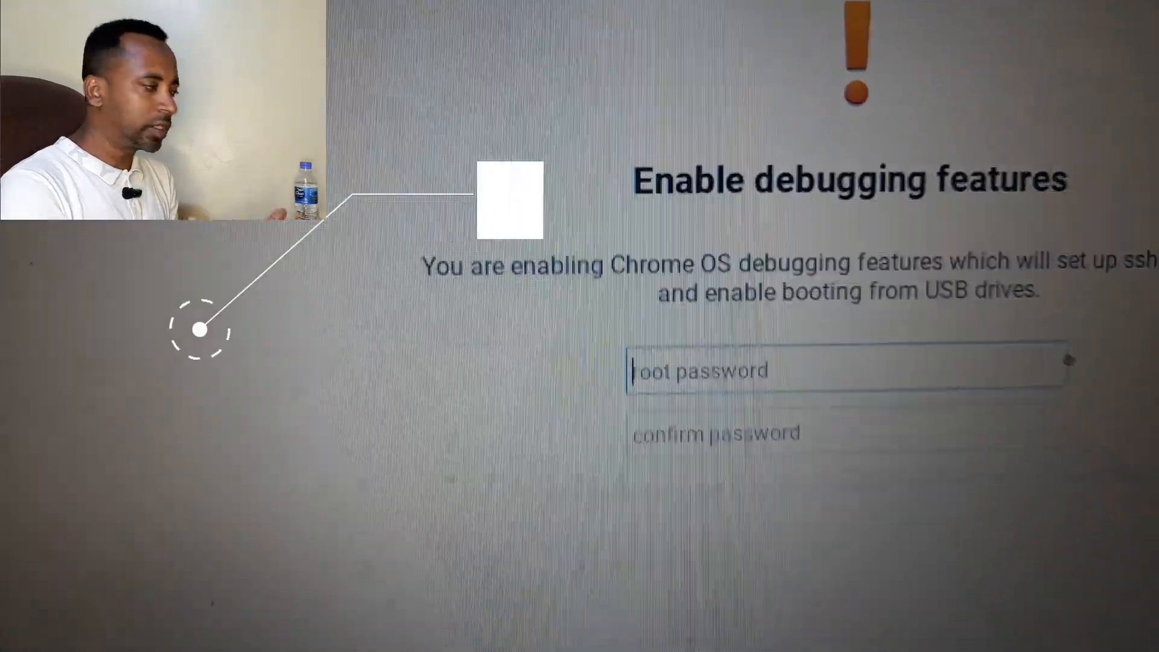
Step: Enter and confirm a root password, then enable debugging features
type("****")
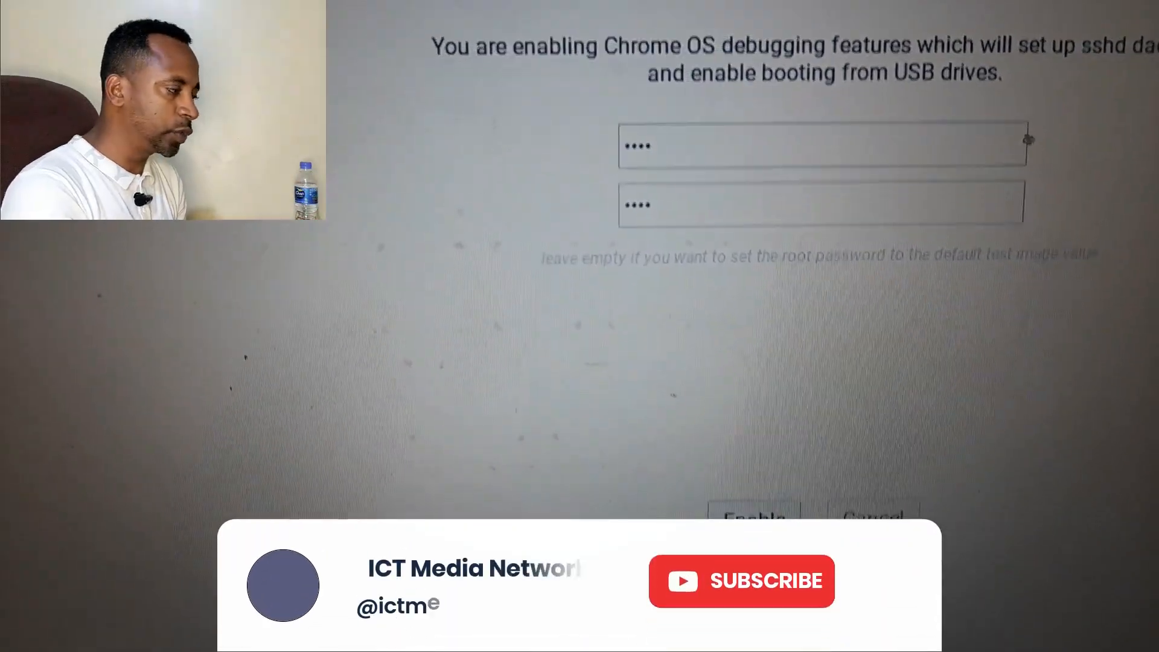
left_click(744, 581)
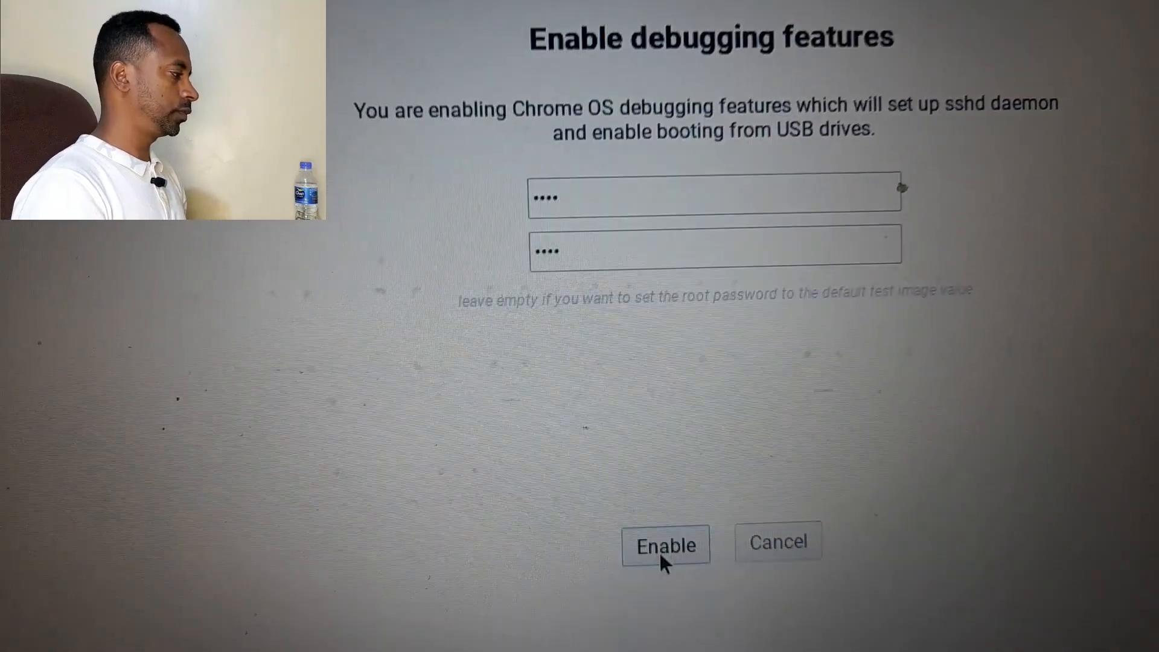
left_click(666, 545)
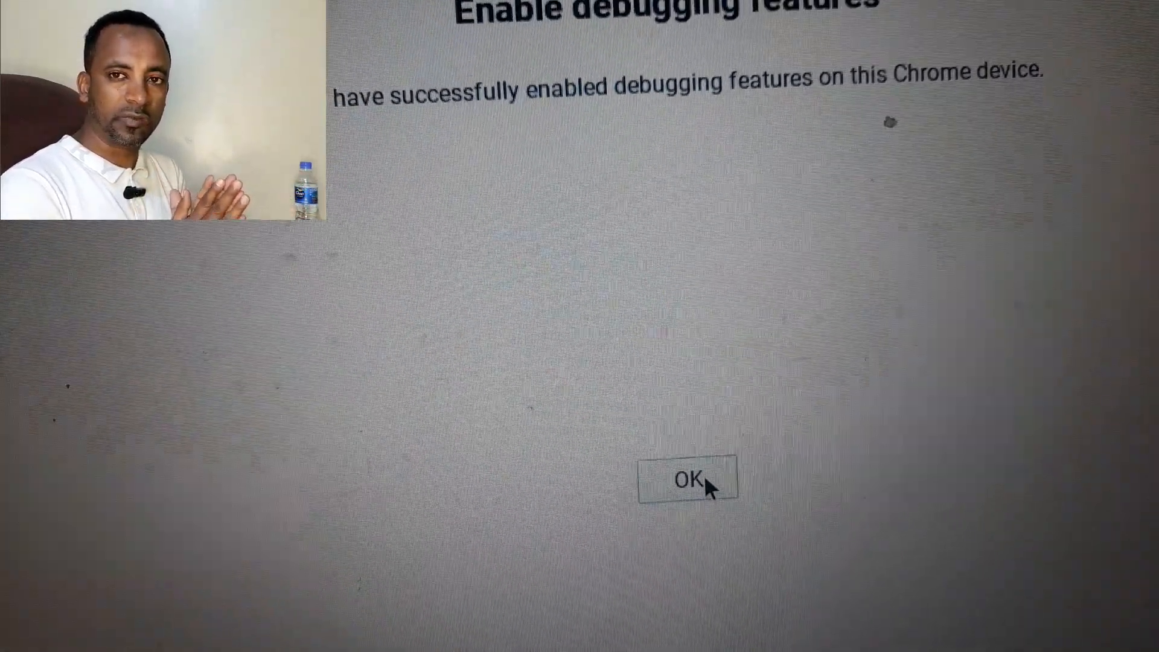
Step: Dismiss the debugging success message and begin device setup with 'Let's go'
left_click(689, 480)
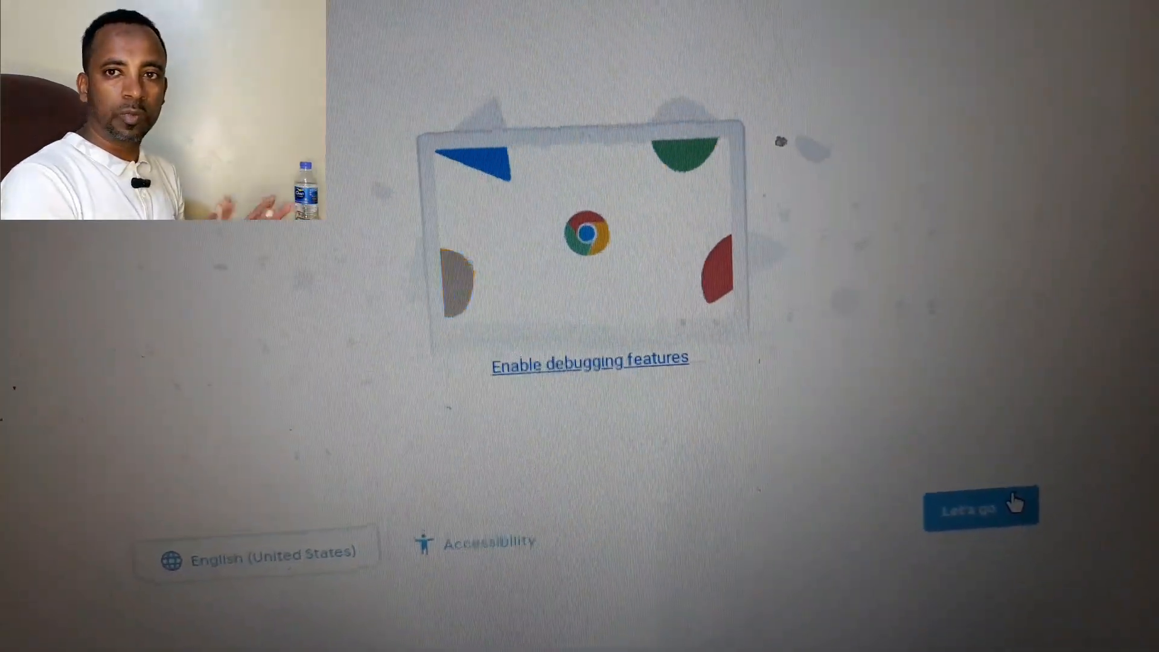
left_click(976, 512)
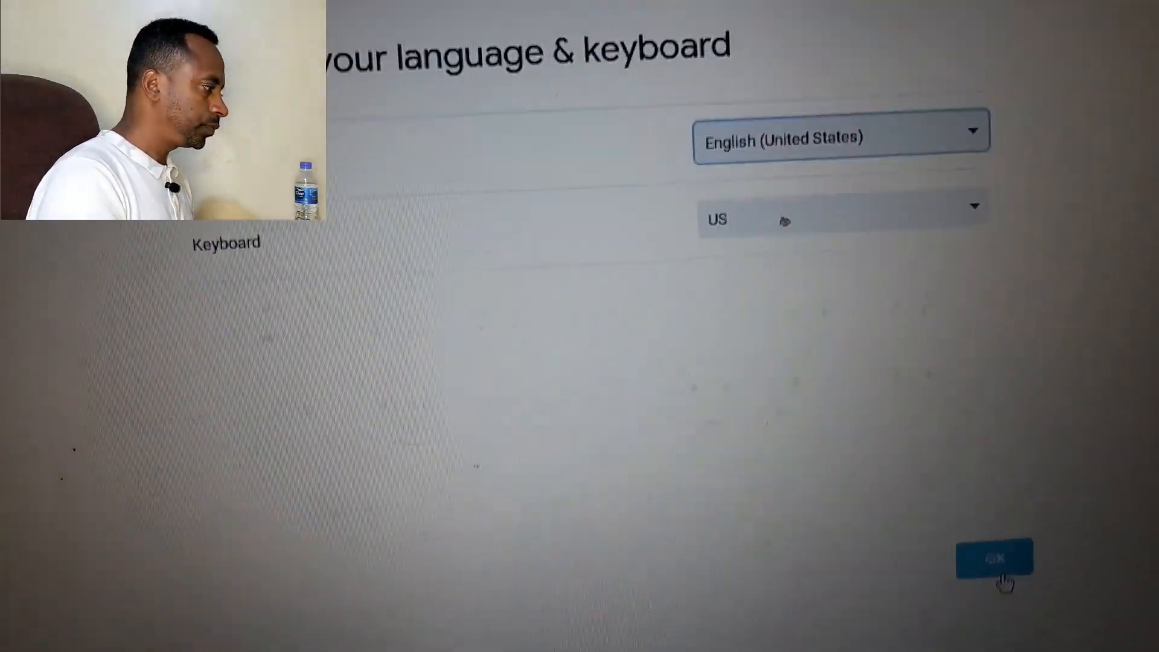
Step: Confirm English (United States) language and the US keyboard
left_click(839, 136)
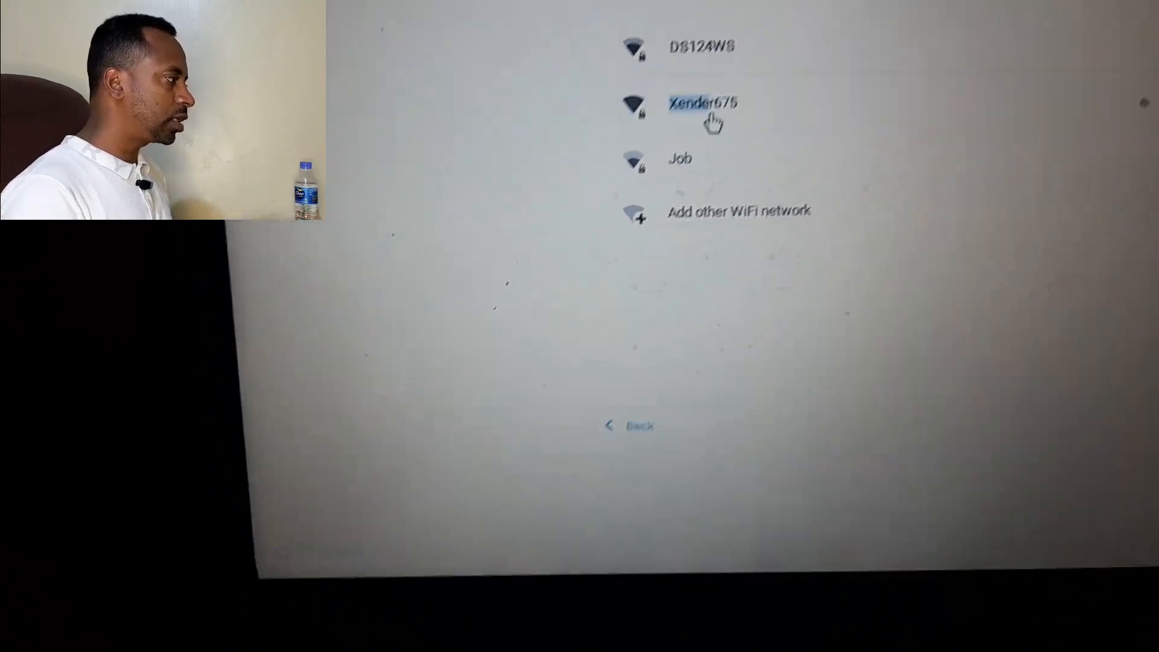
Step: Join the Xender675 Wi-Fi network, then accept the Chrome OS terms
left_click(700, 100)
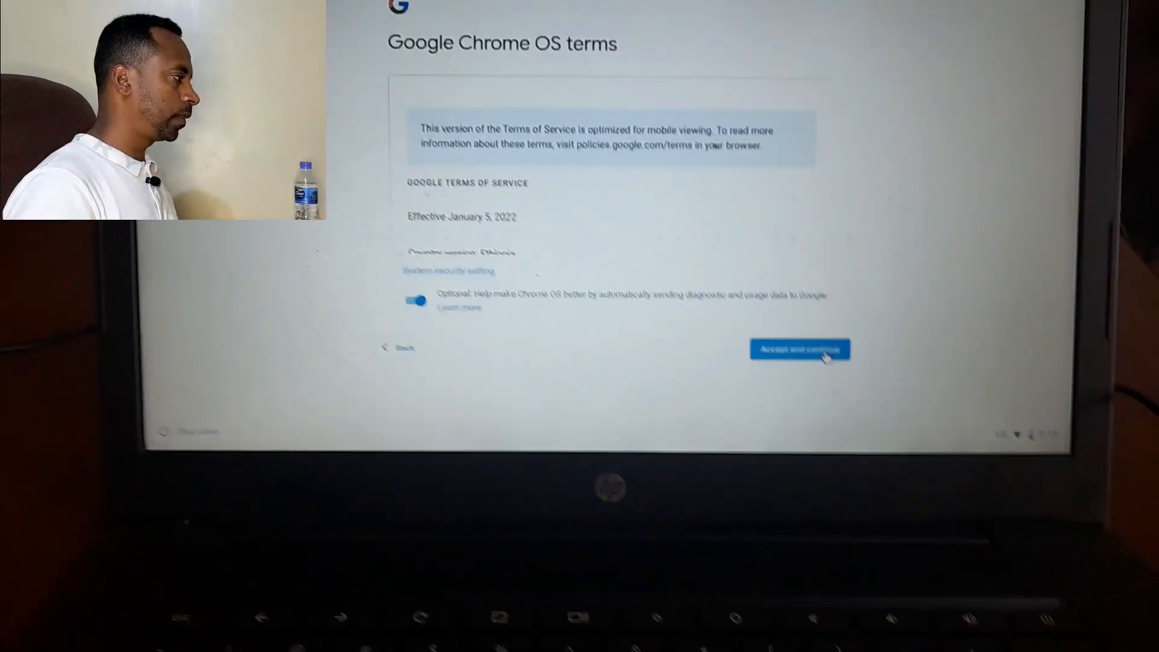
left_click(802, 348)
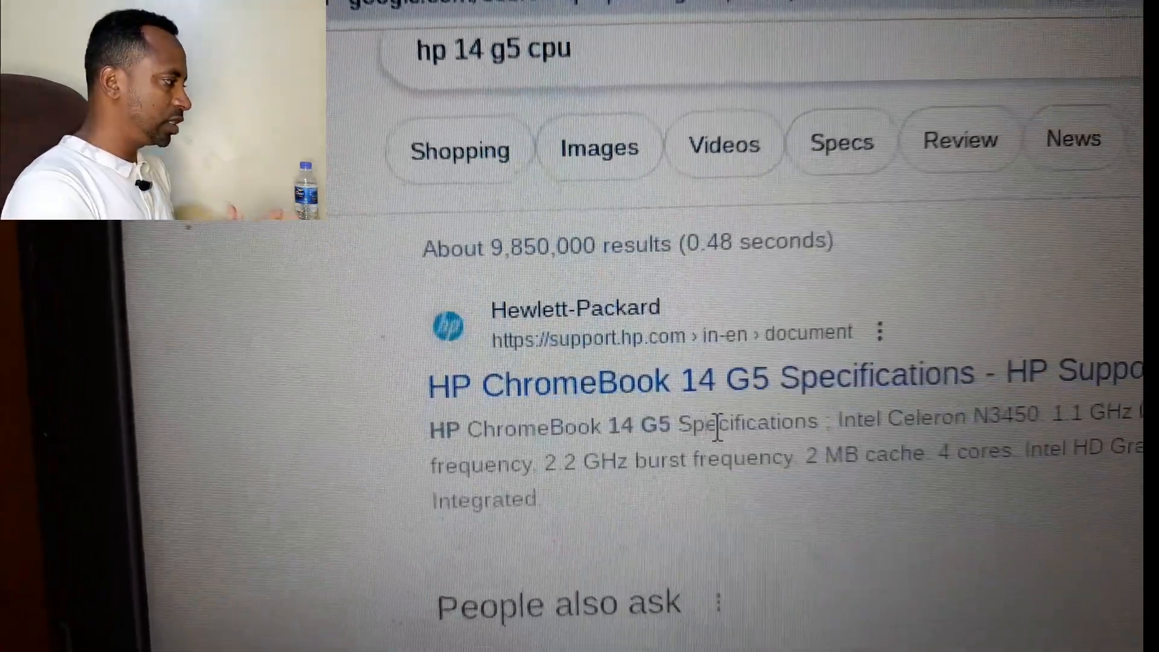
Step: Scroll the 'hp 14 g5 cpu' results to read the Intel Celeron N3450 spec
scroll("down", 3)
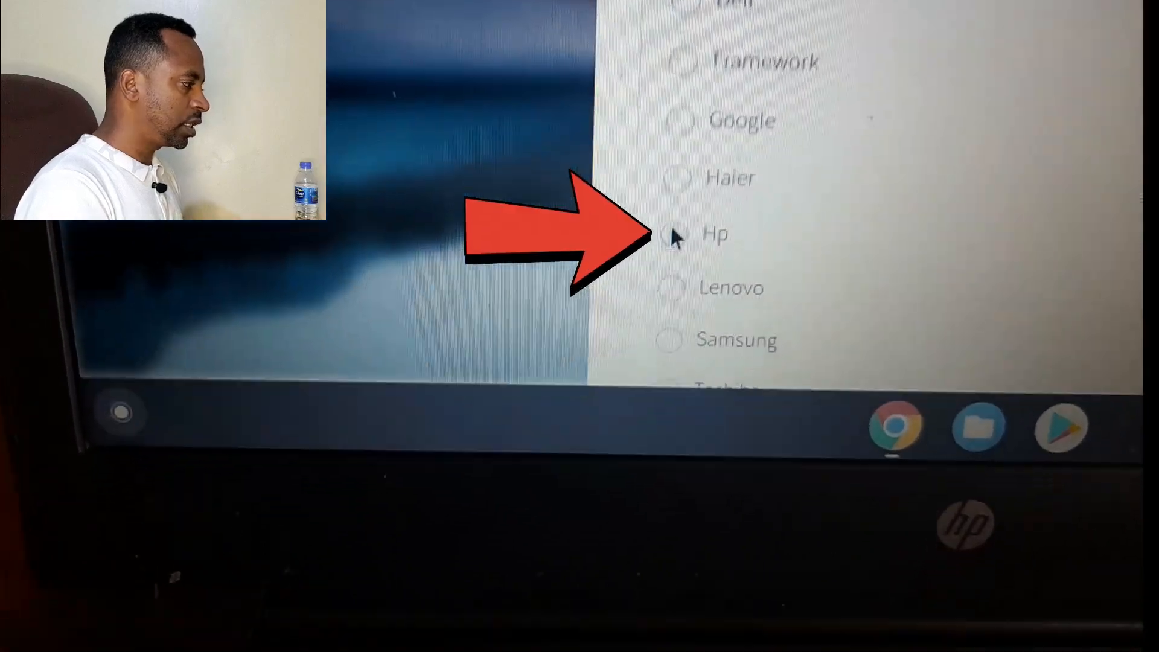
Step: On coolstar.org, select manufacturer HP and processor Intel Celeron N3350/N3450
left_click(673, 234)
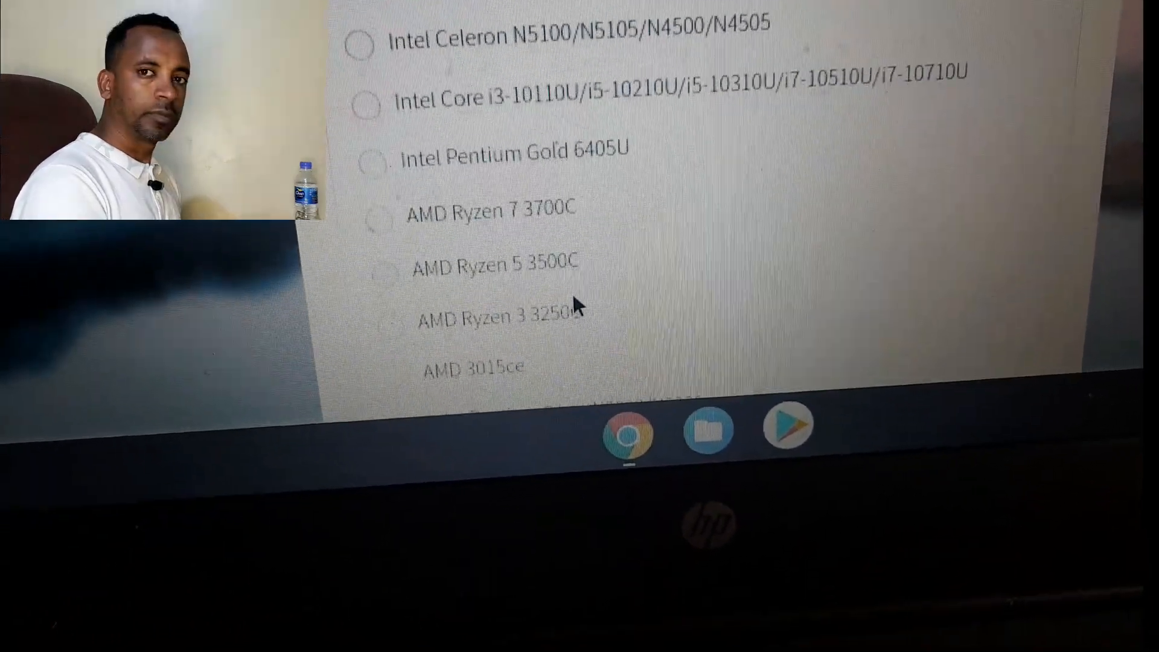
scroll("down", 3)
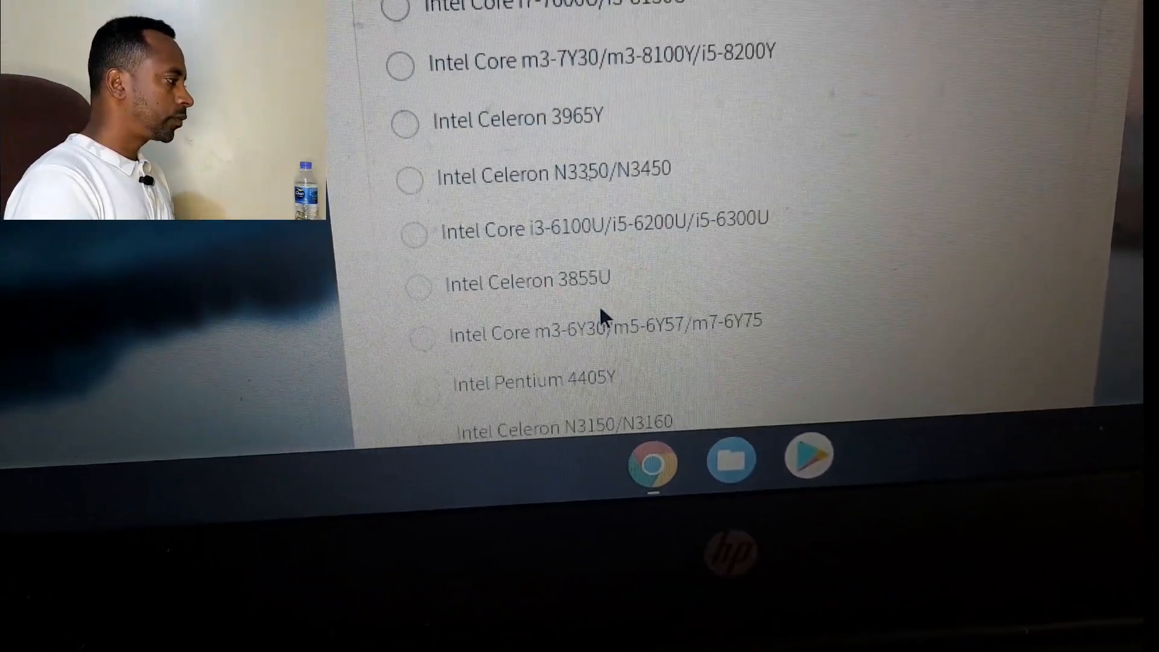
scroll("down", 3)
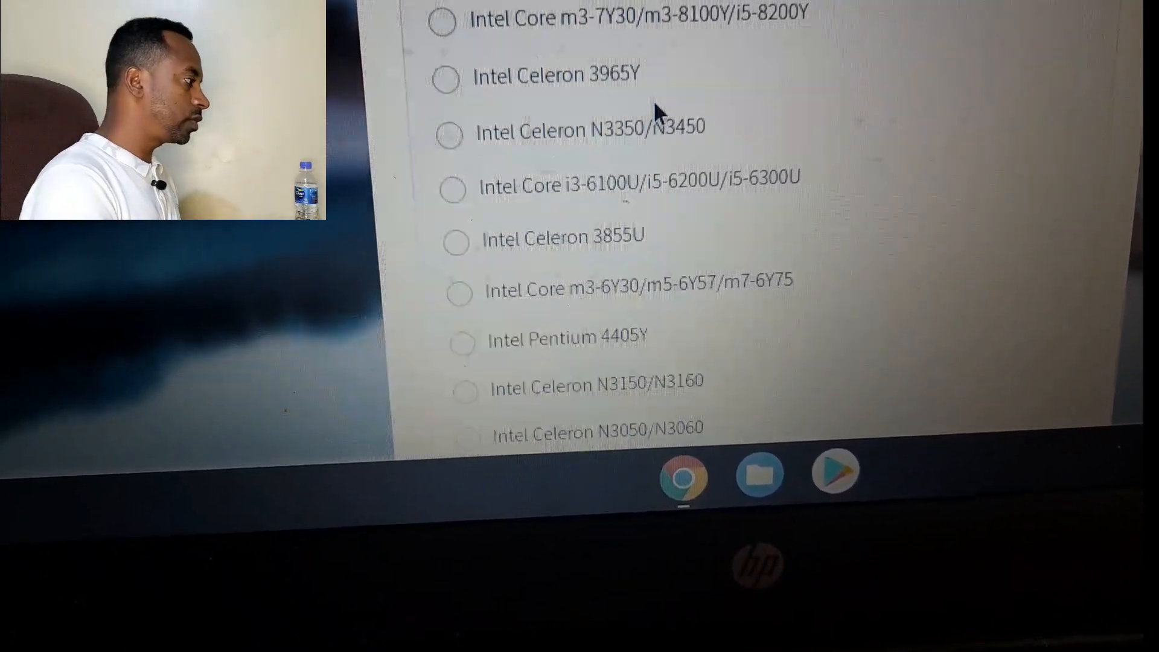
left_click(452, 140)
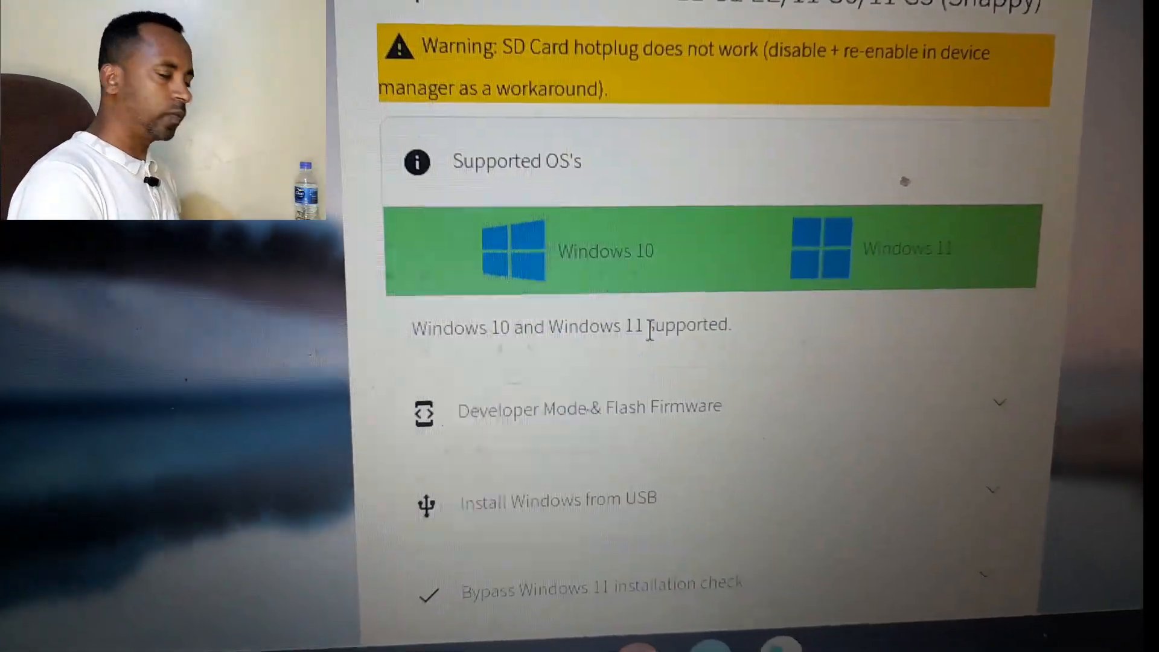
left_click(591, 409)
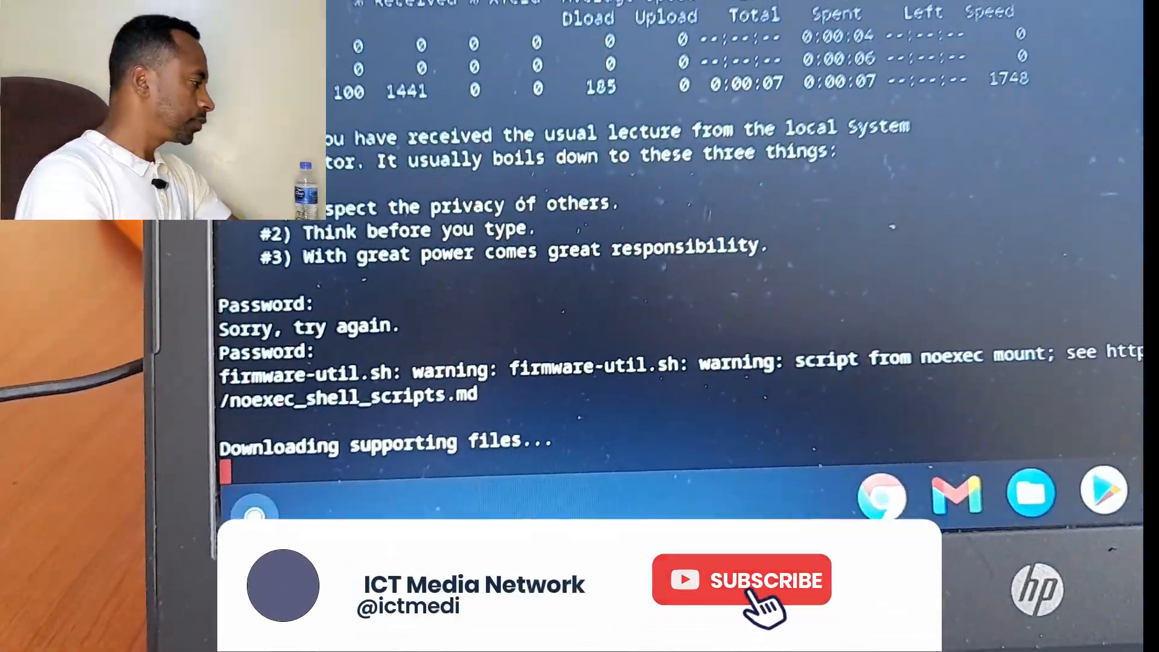
Step: Let the firmware utility script load its main menu for the HP Chromebook 14 G5
left_click(742, 580)
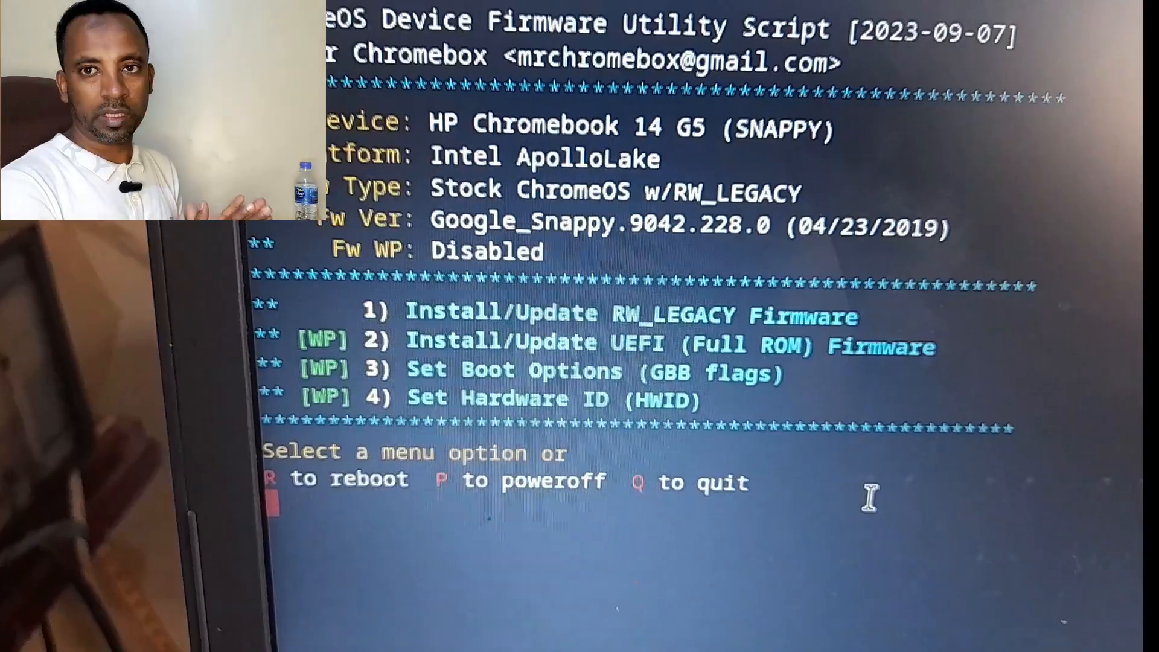
Step: Select menu option 2 for full UEFI ROM firmware and confirm flashing with Y
type("2")
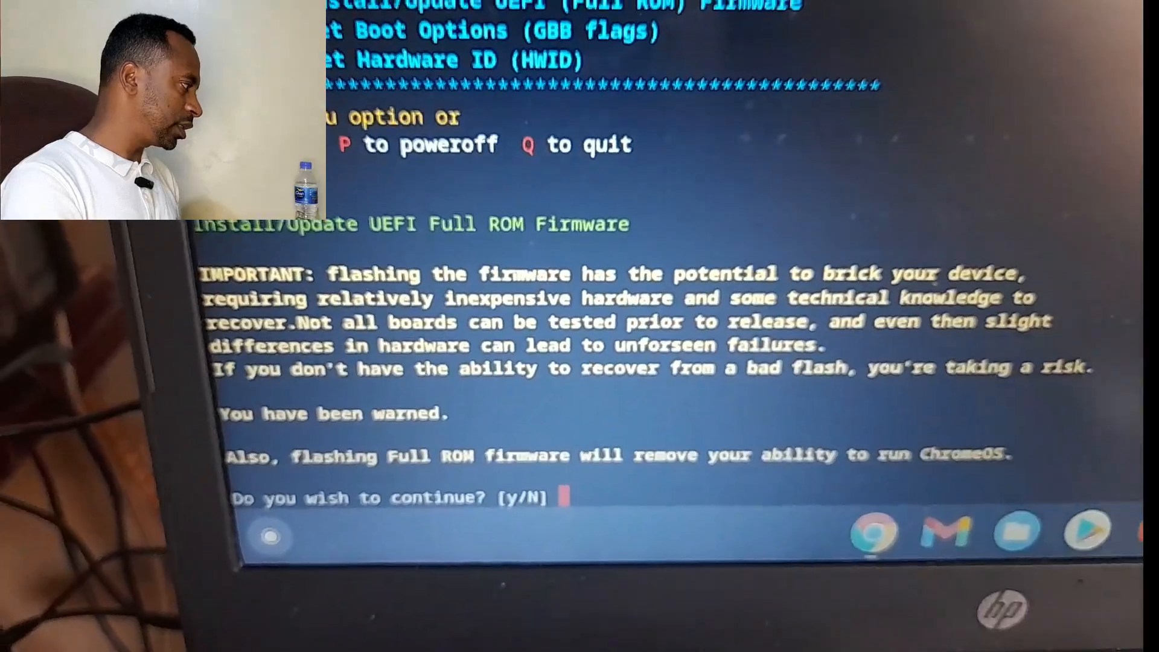
type("y")
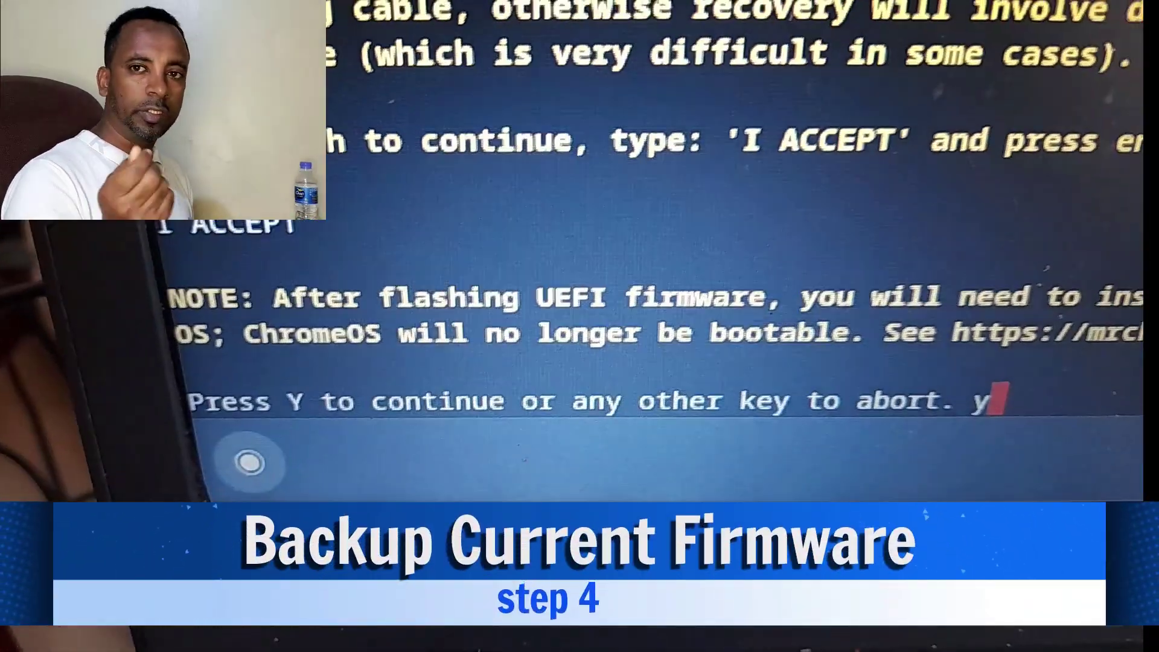
key("y")
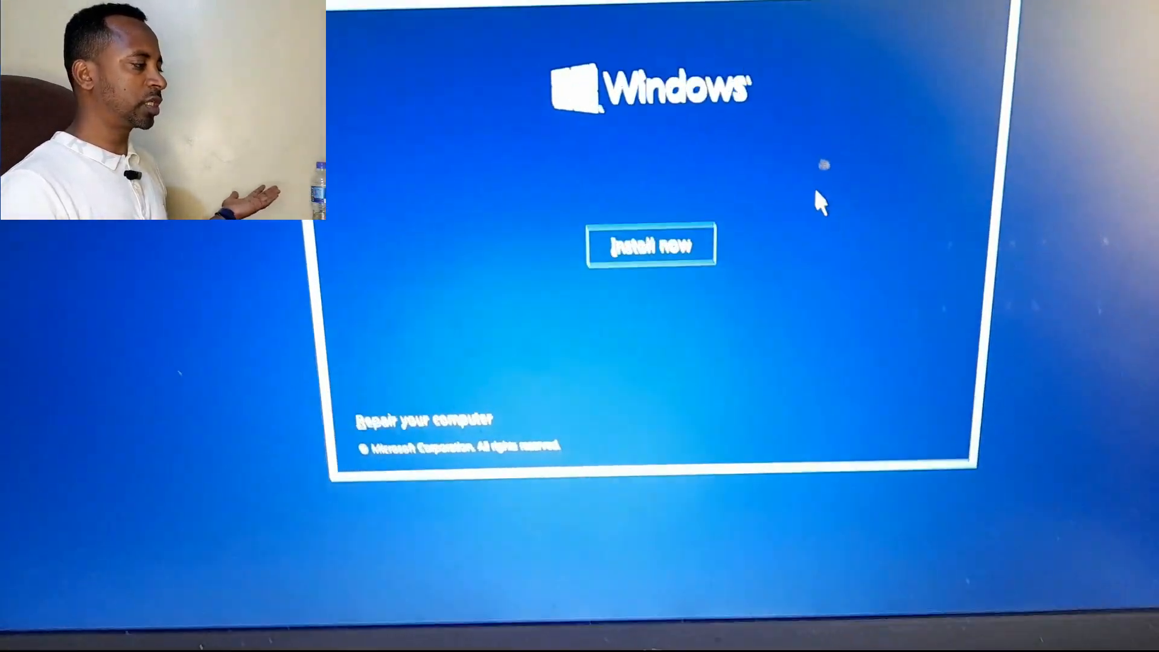
Step: Start the Windows 10 installation from the Install now screen
left_click(649, 245)
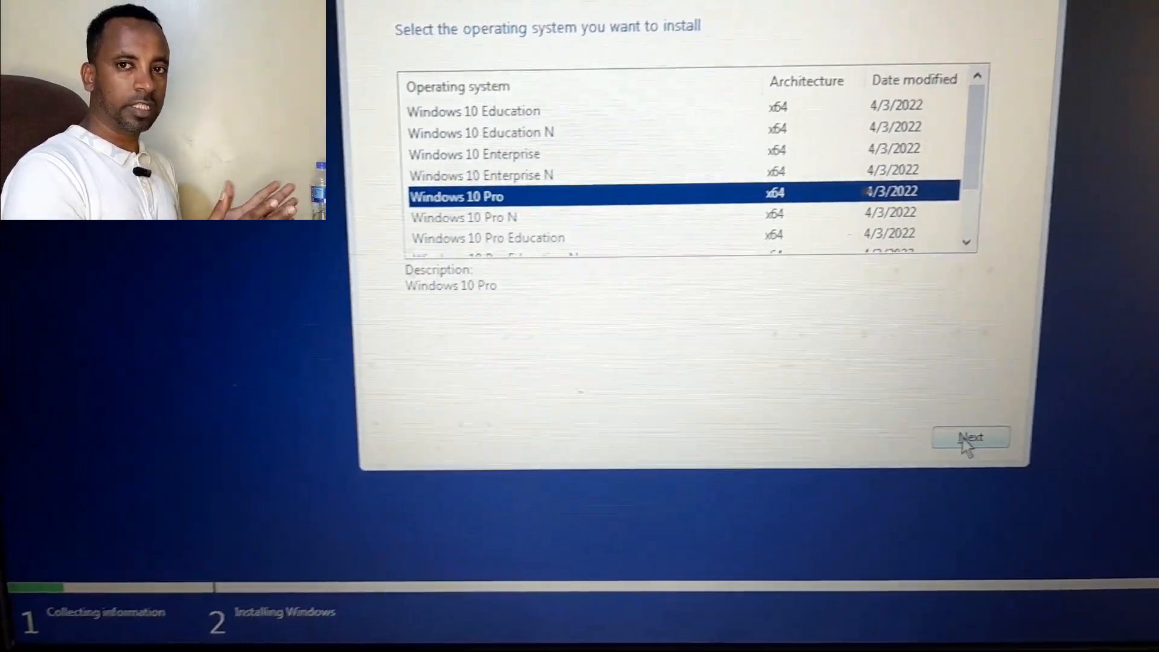
Step: Confirm the Windows 10 Pro edition, choose Custom: Install Windows only, and pick the install partition
left_click(968, 436)
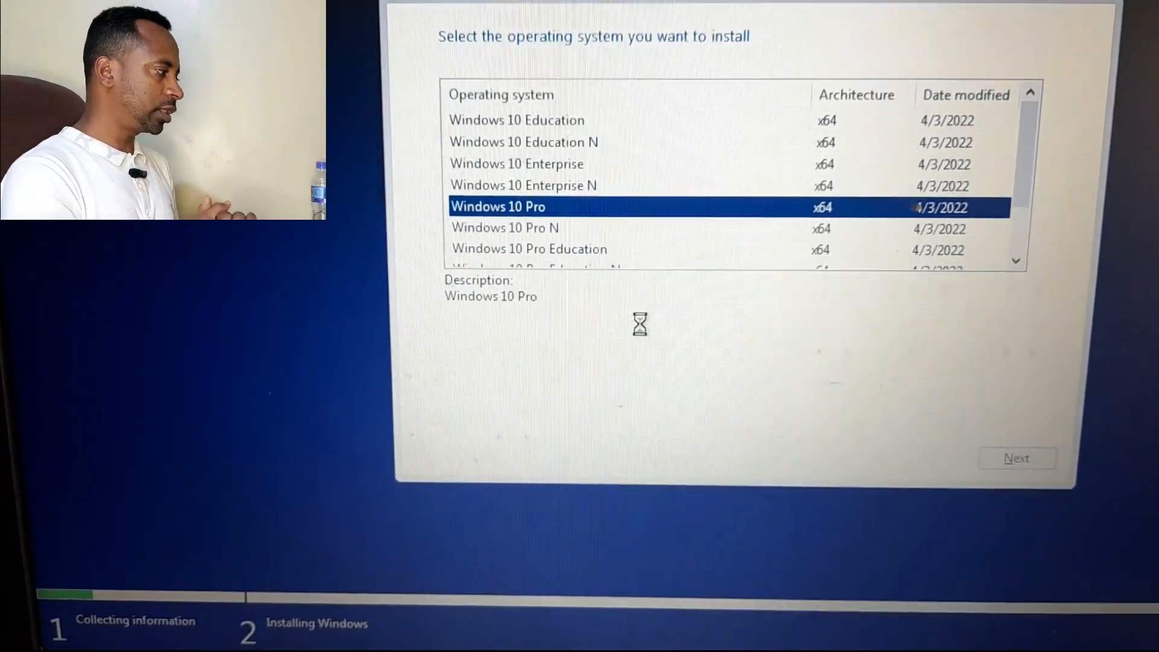
left_click(1015, 457)
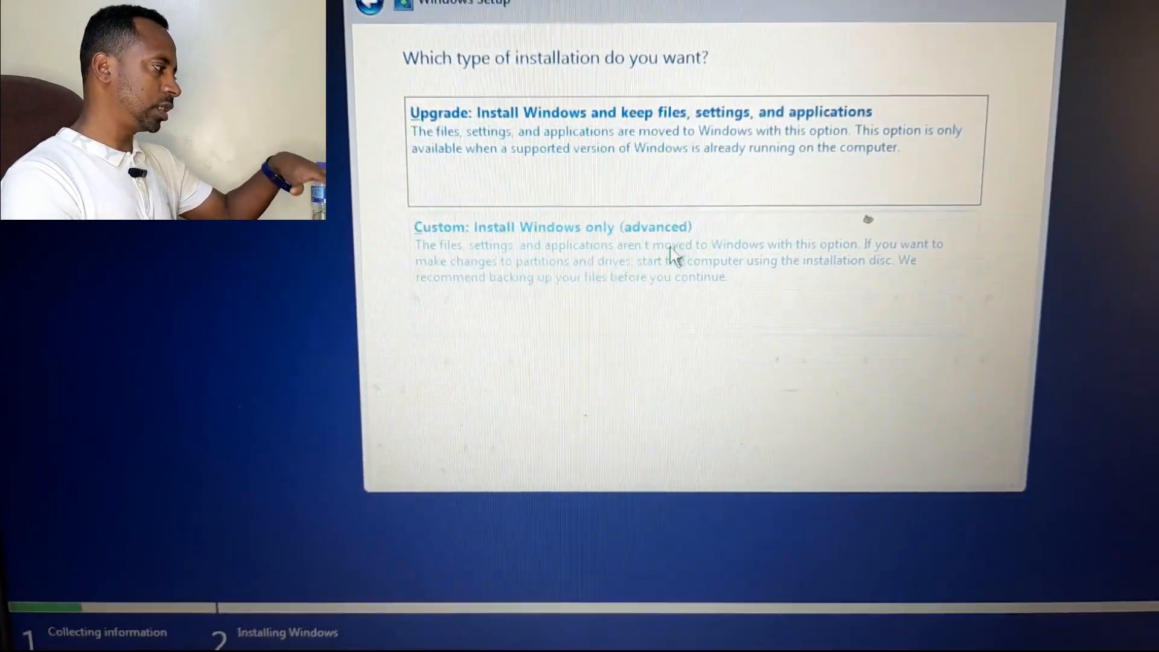
left_click(552, 227)
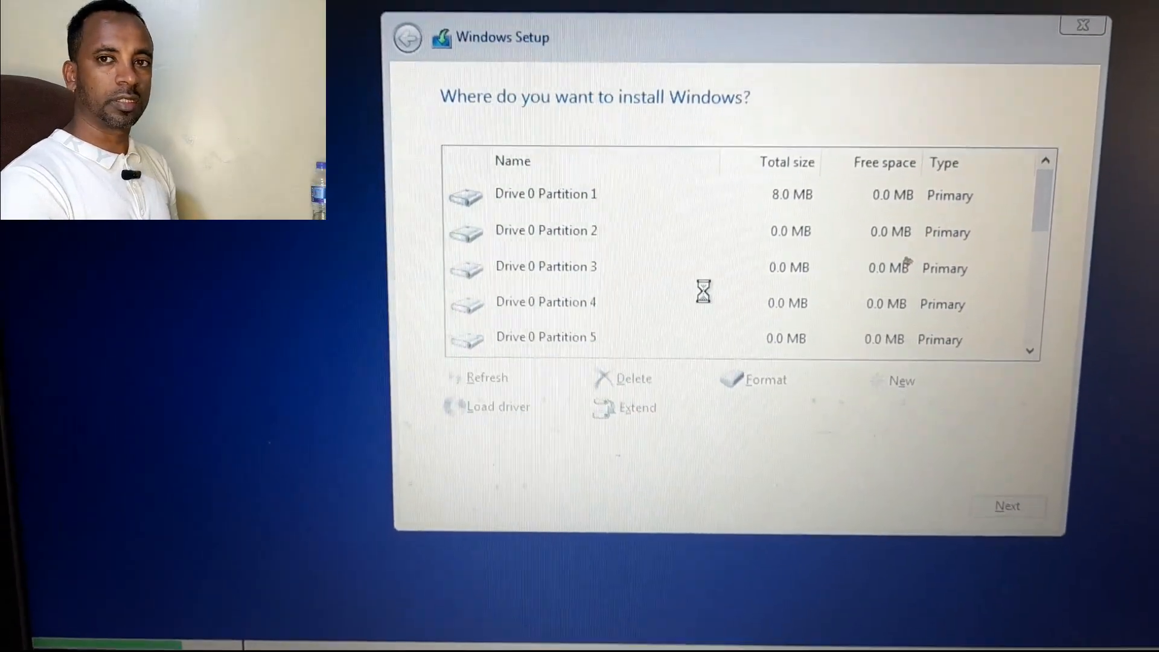
left_click(558, 174)
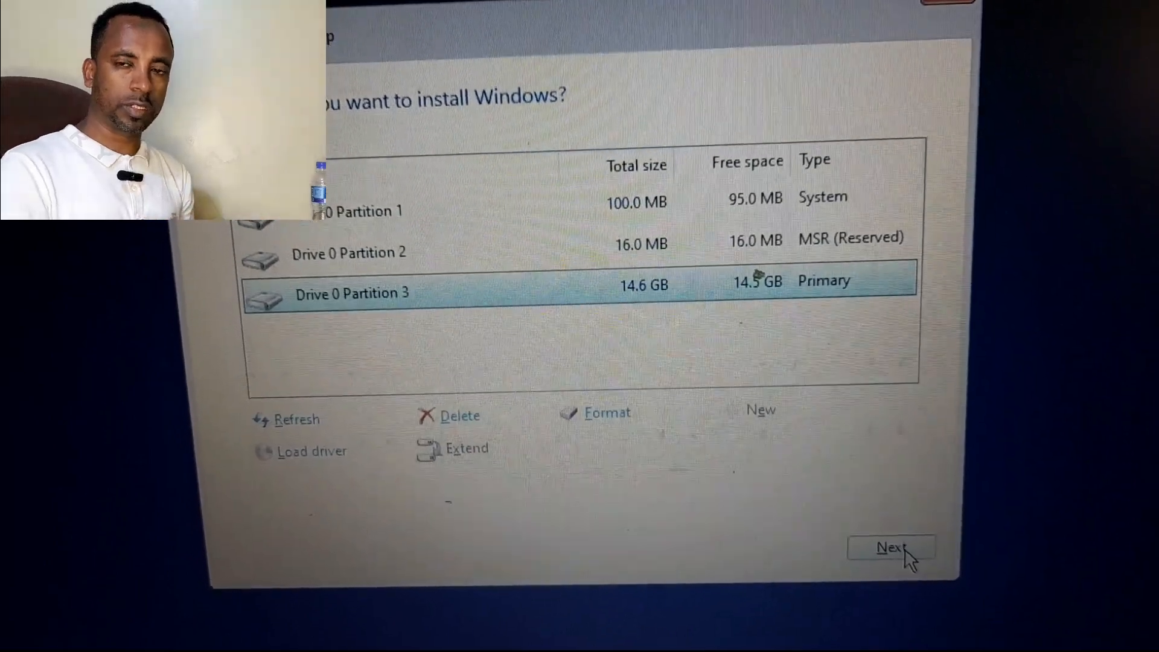
left_click(893, 549)
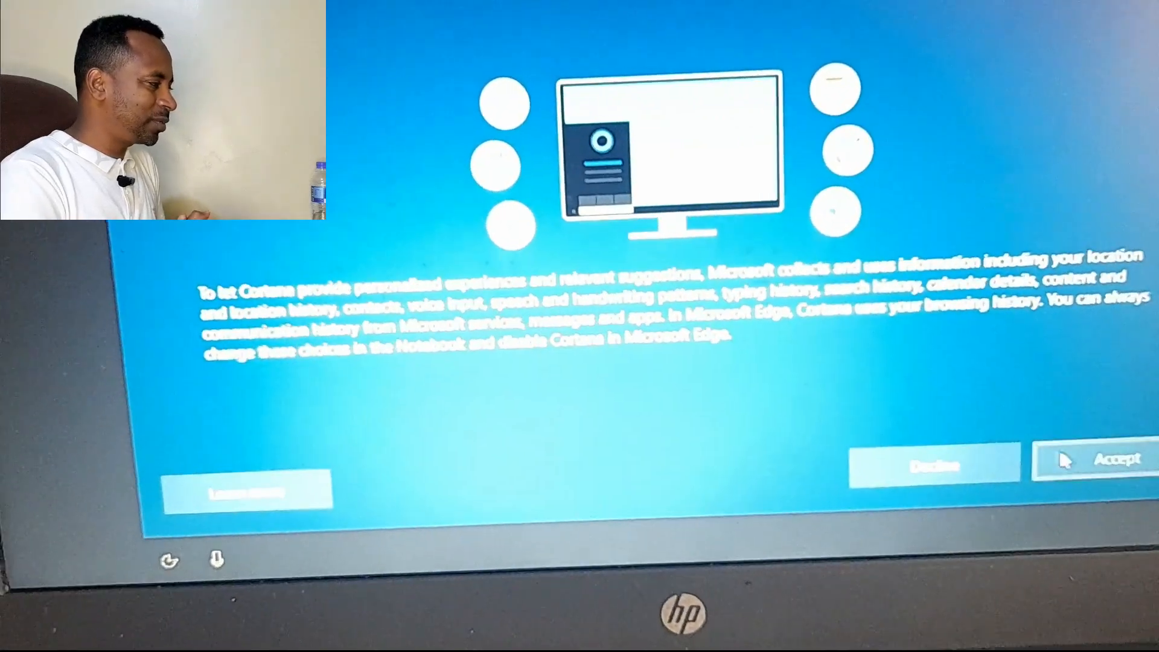
Step: Accept on Cortana's privacy screen, allowing it to collect personal information
left_click(1090, 460)
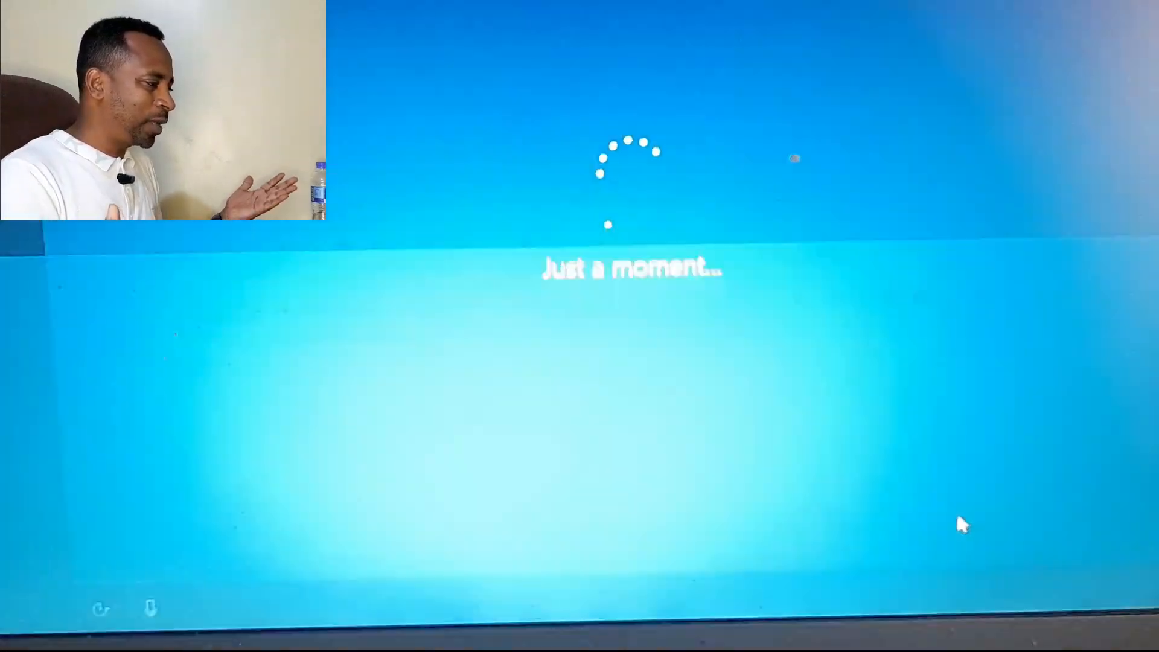